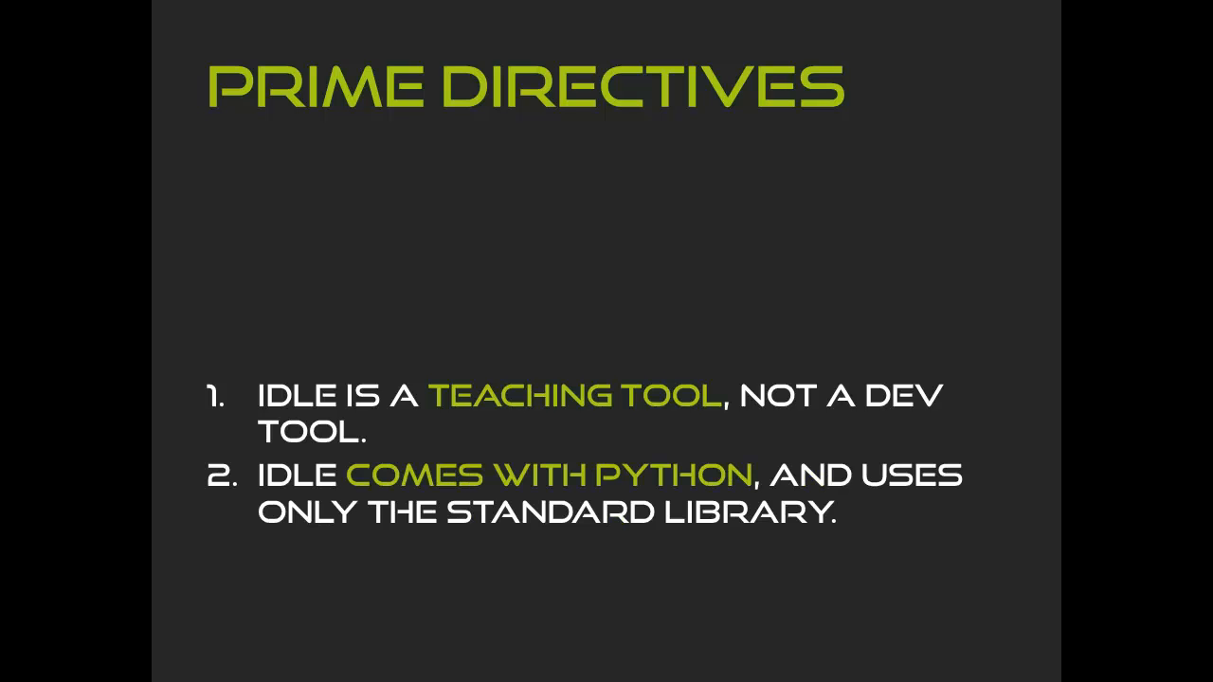
- Advance the Prime Directives slide bullets, reaching 'IDLE is fully functional'
text(IDLE IS FULLY FUNCTI)
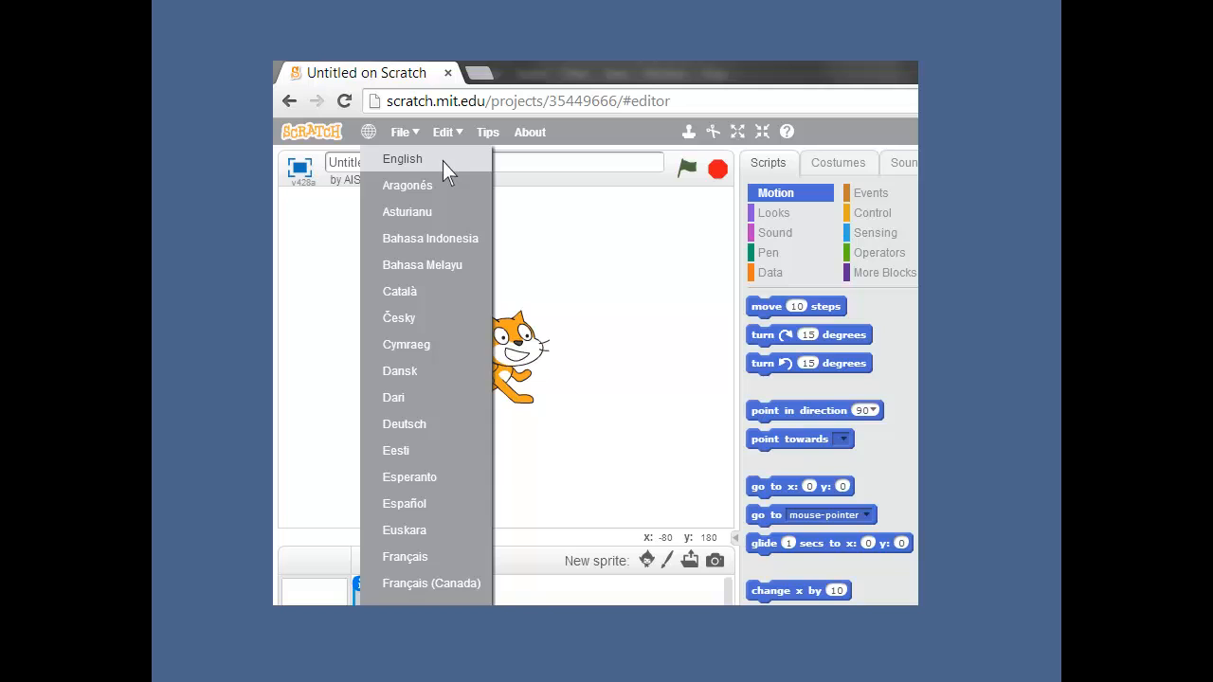
- Move past the Scratch language-dropdown slide to the IDLE unclosed-string SyntaxError slide
click(404, 423)
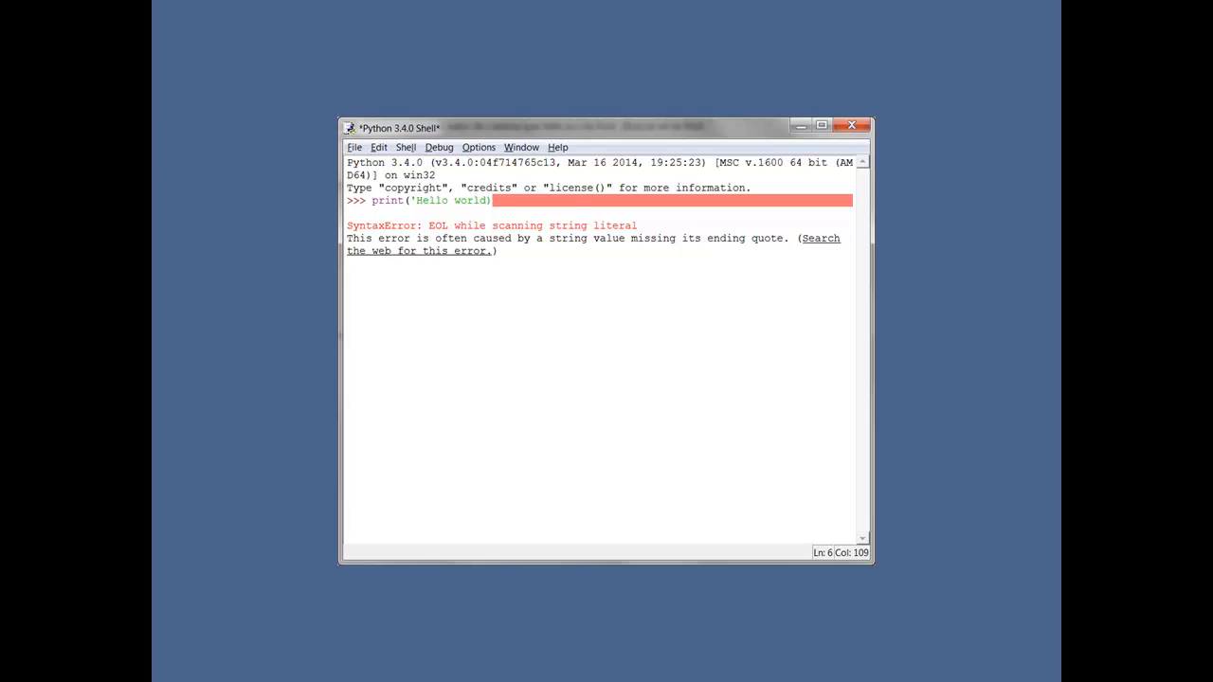
- Bring up Google results for 'SyntaxError: EOL while scanning string literal'
click(825, 238)
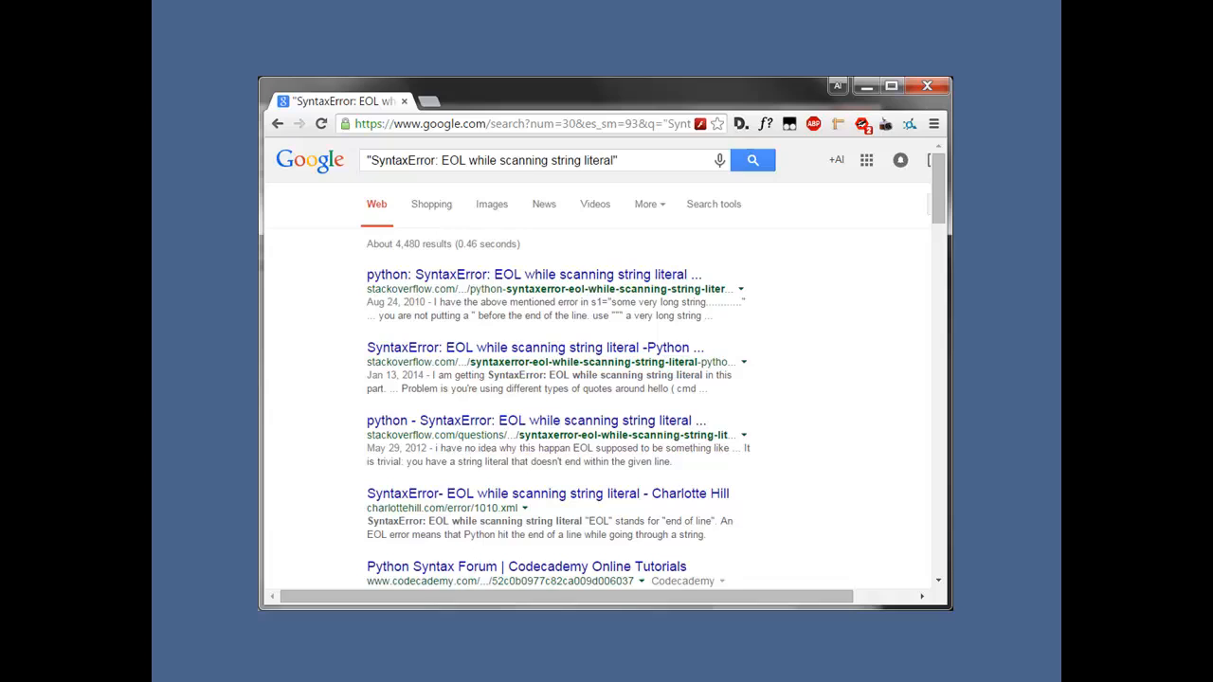